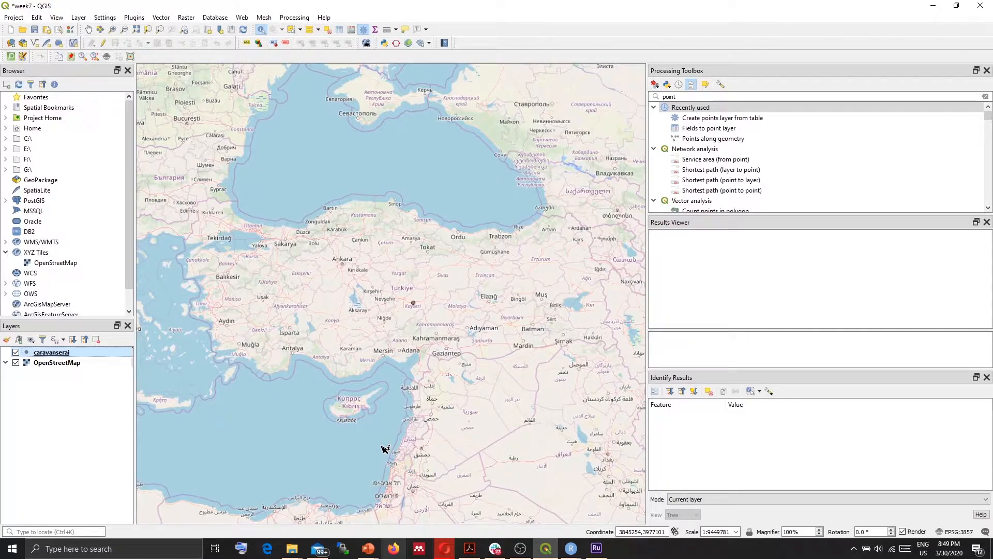
mouse_move(213, 438)
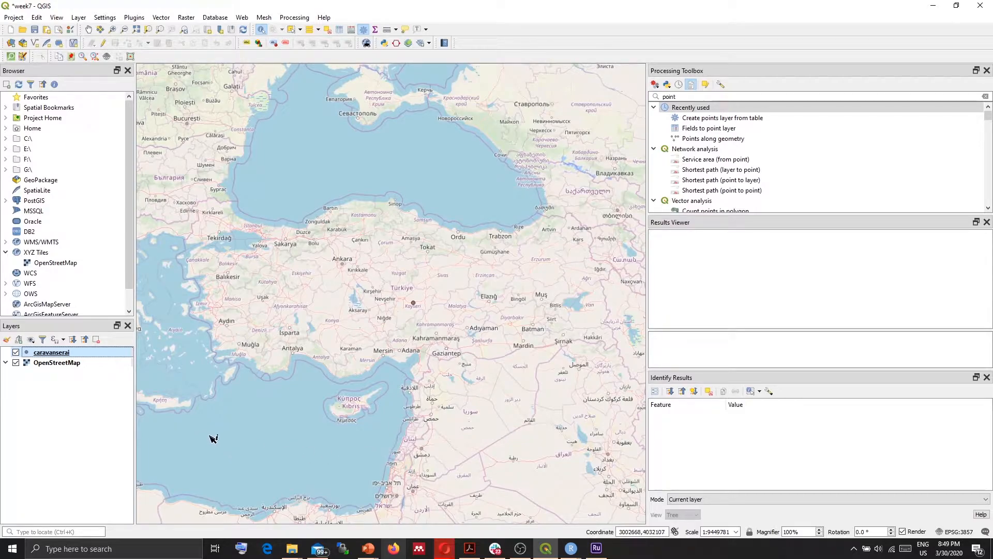
mouse_move(361, 366)
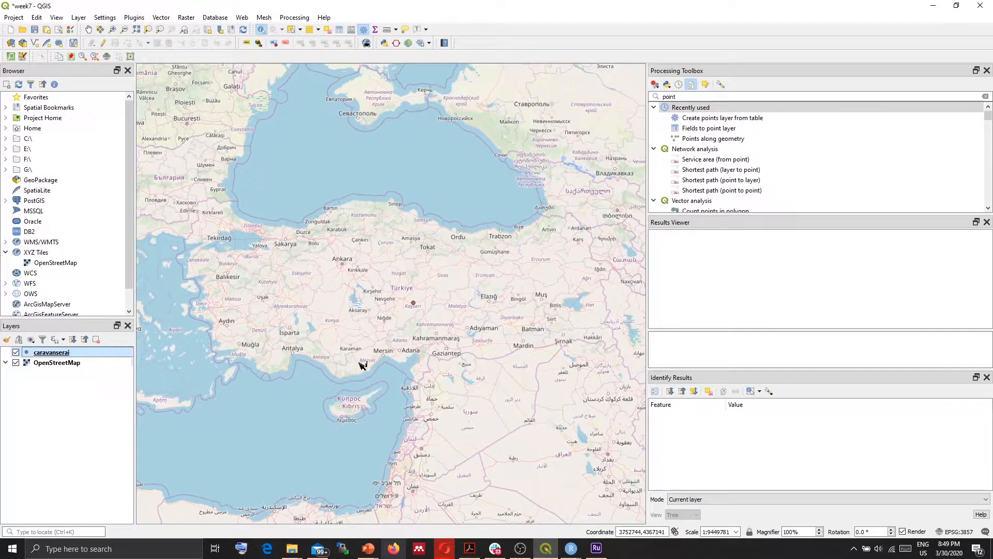
mouse_move(421, 278)
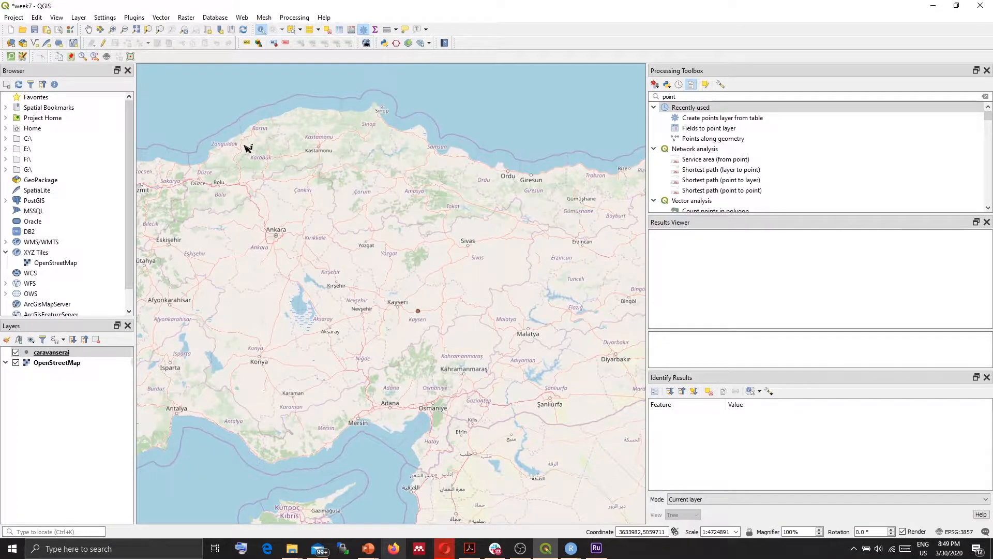
- Bring up the Plugins menu after zooming in on central Anatolia near Kayseri
left_click(133, 18)
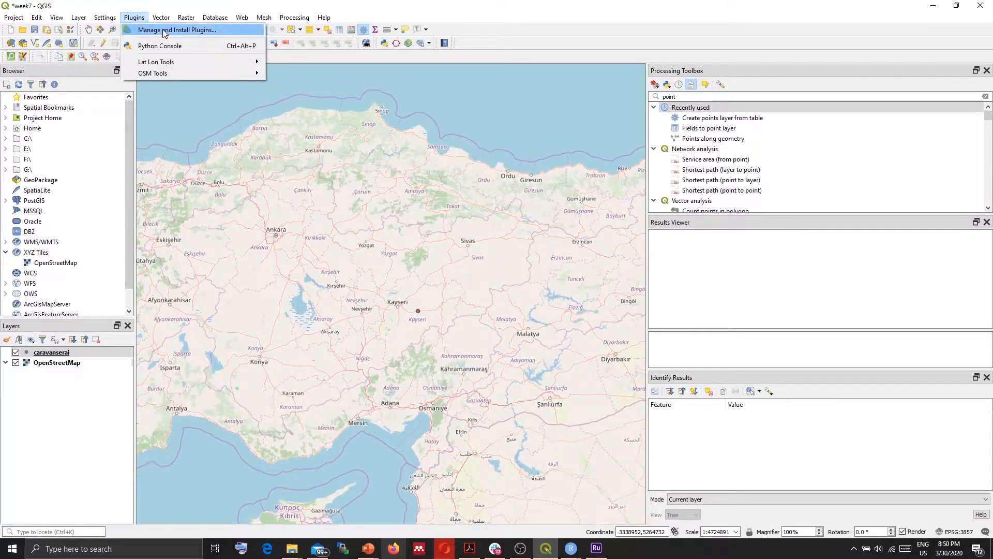
left_click(301, 176)
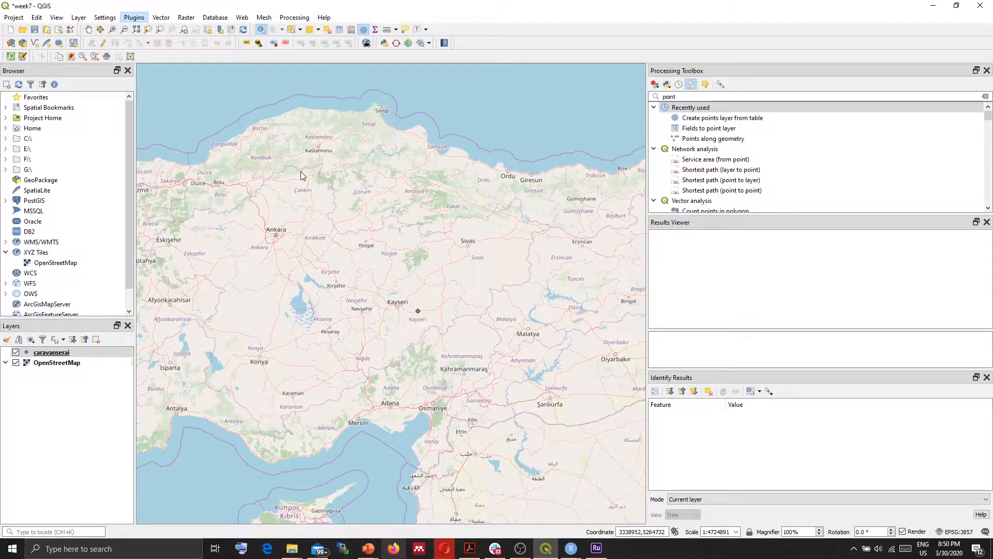
left_click(133, 17)
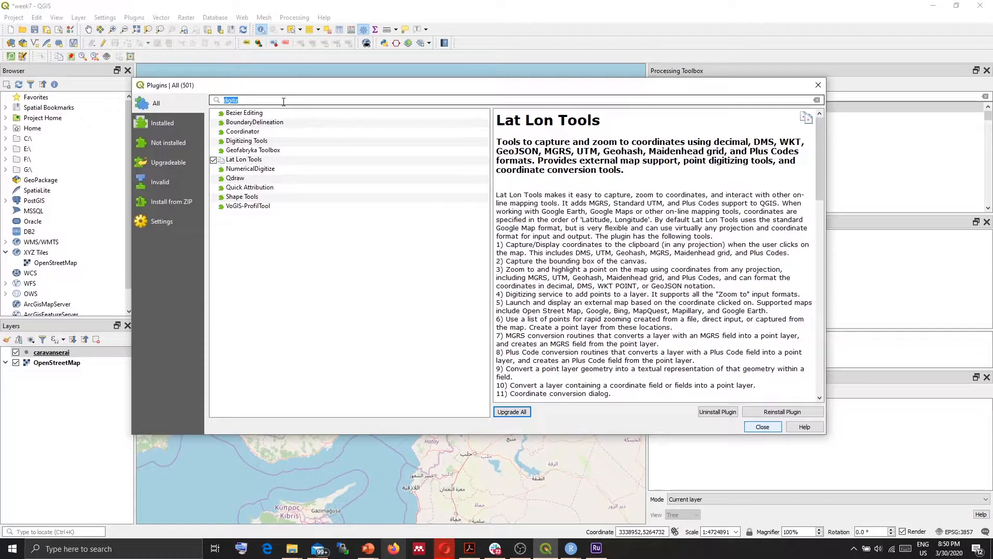
type("qgis2web")
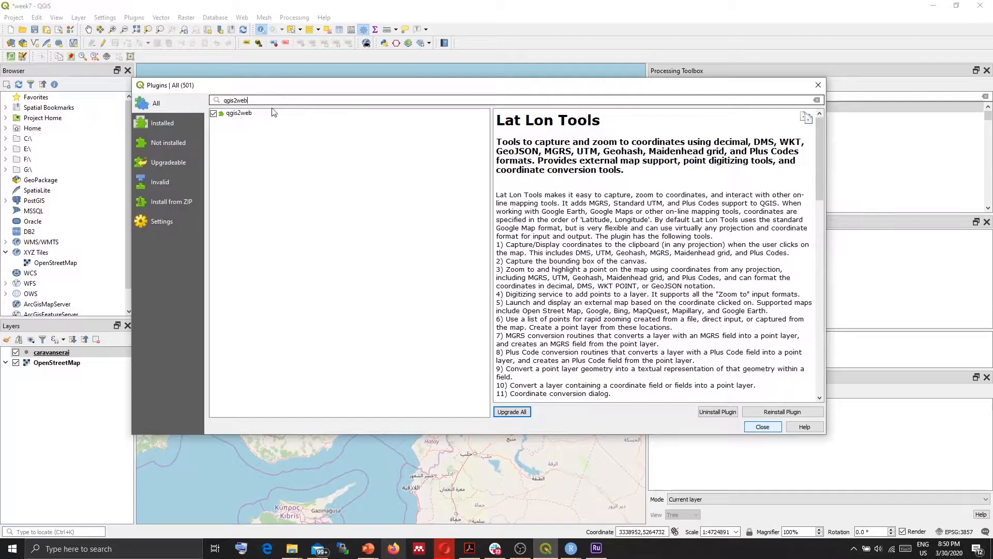
left_click(238, 112)
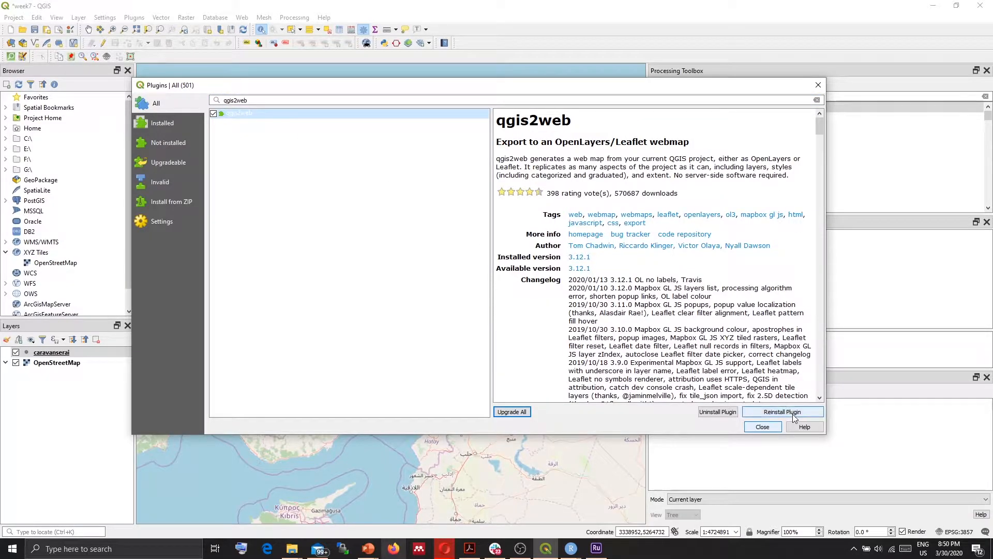
mouse_move(782, 412)
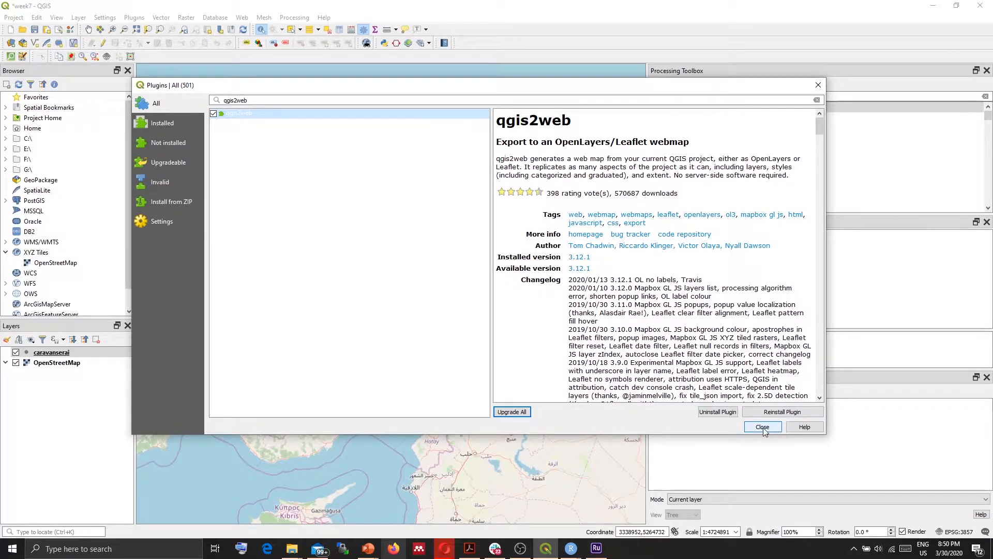
left_click(761, 426)
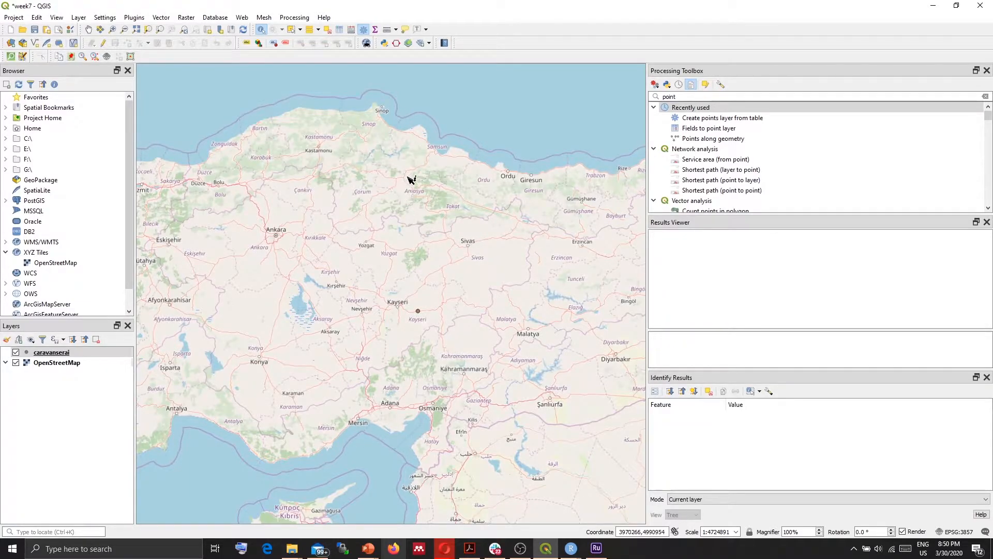
mouse_move(247, 17)
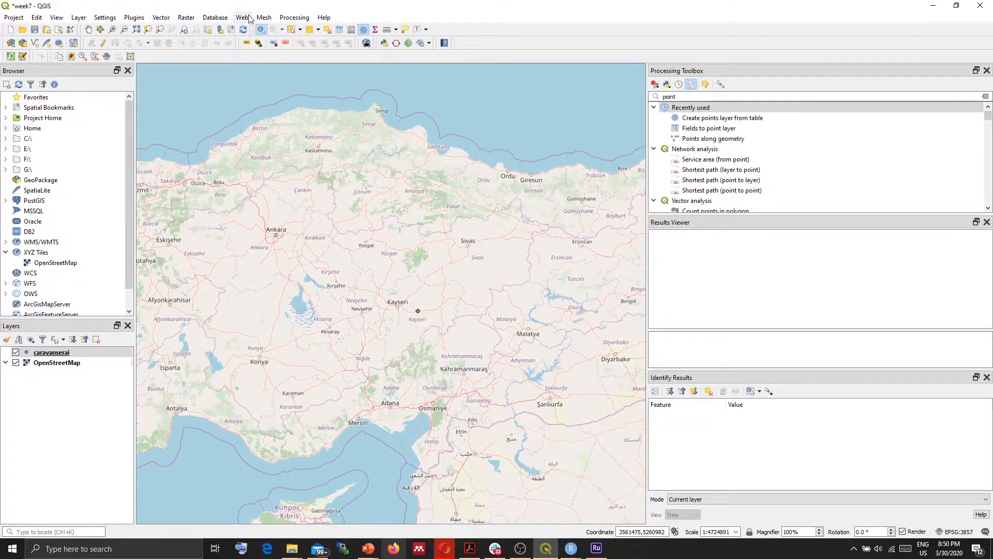
- Launch the qgis2web Create web map dialog from the Web menu
left_click(242, 17)
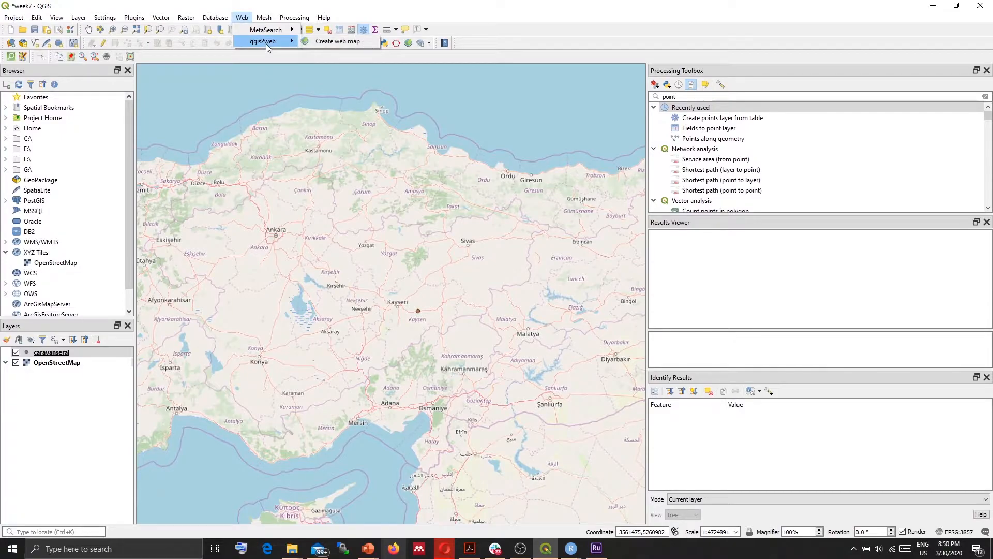
mouse_move(338, 42)
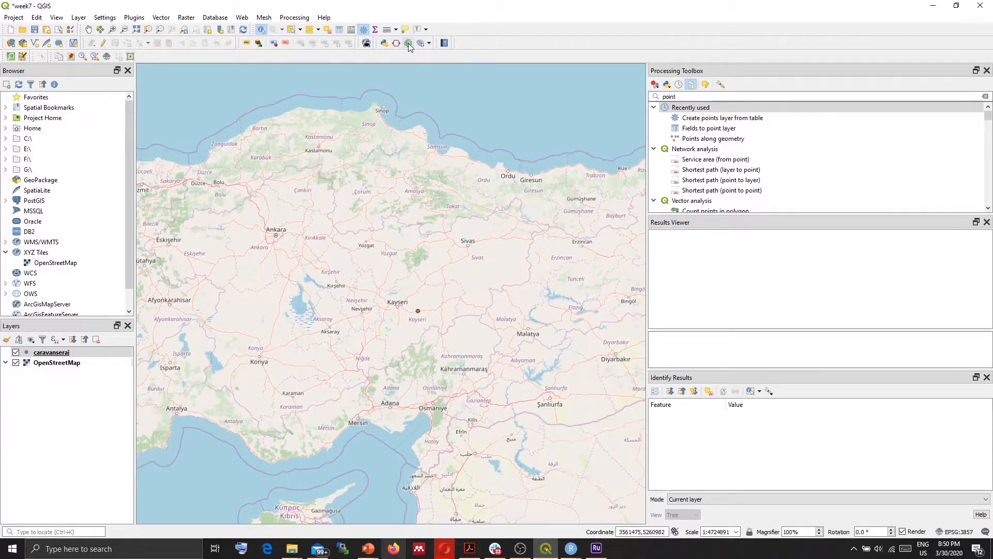
mouse_move(410, 43)
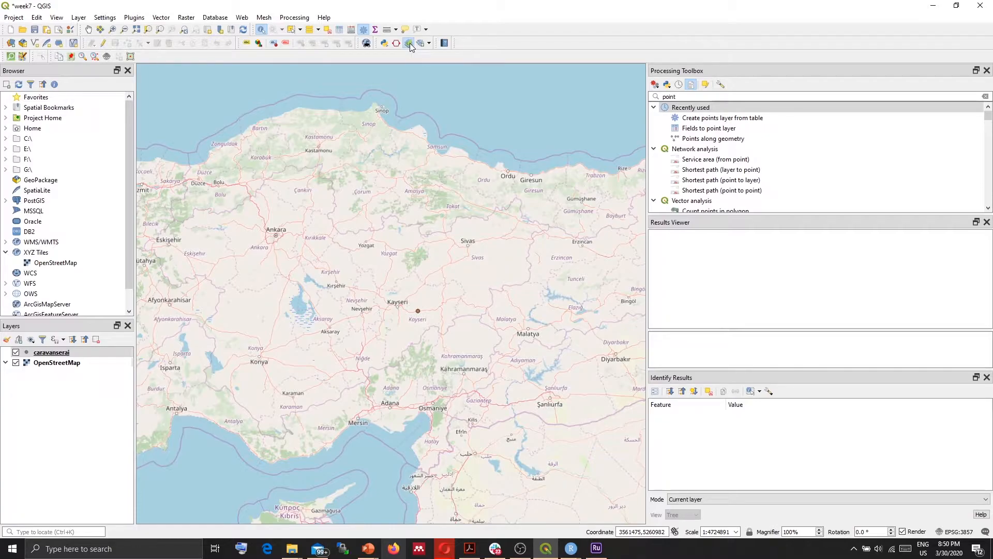
left_click(410, 42)
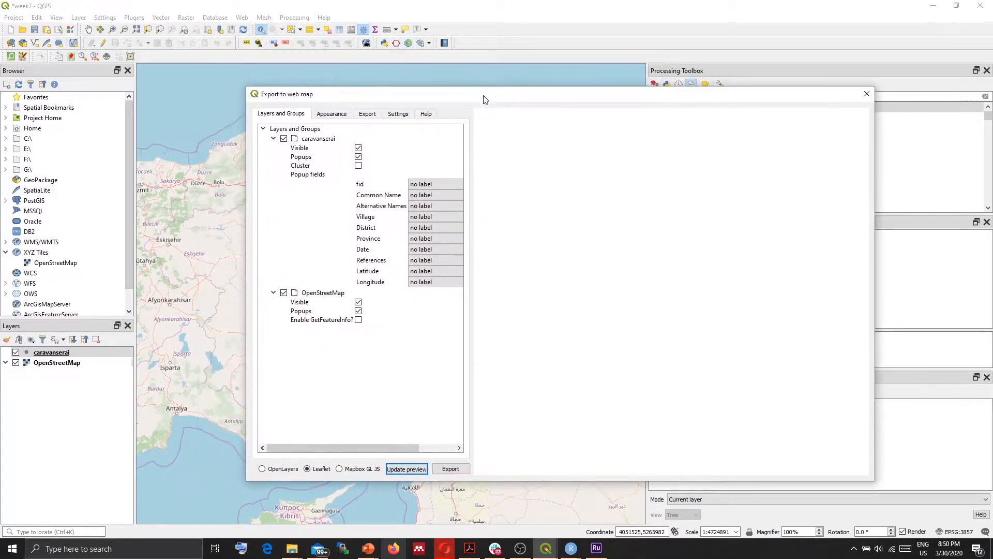
- Keep Leaflet as the web map library and collapse the caravanserai layer's options
left_click(319, 138)
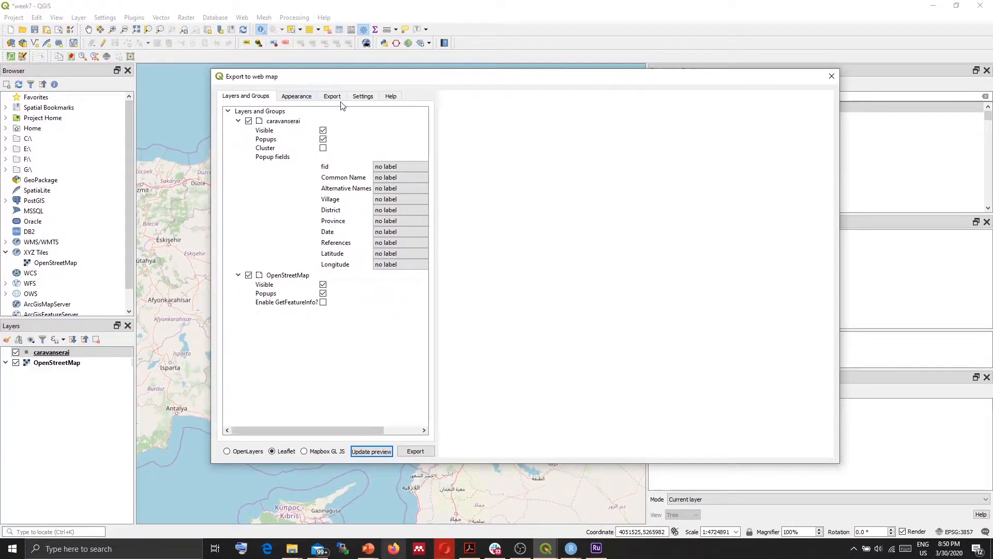
left_click(283, 121)
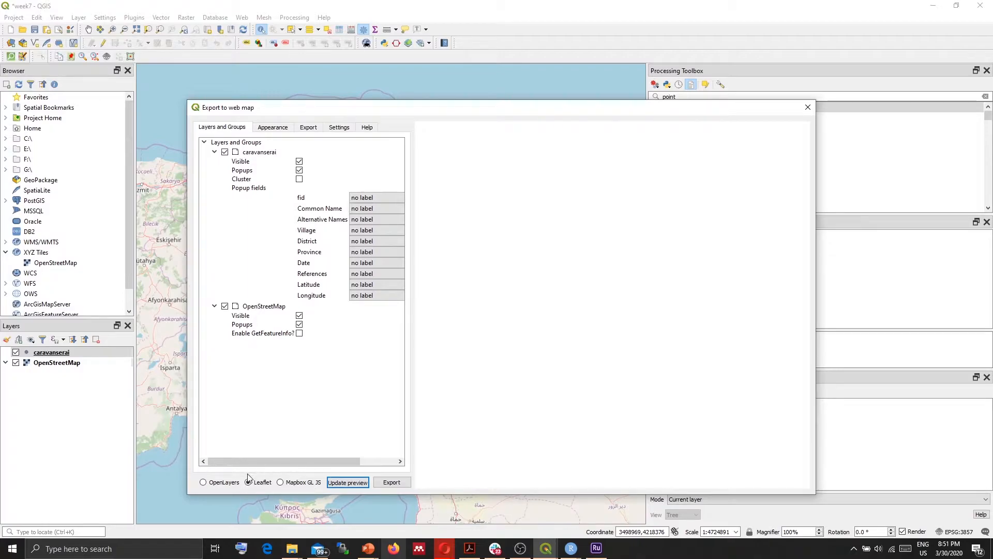
left_click(249, 482)
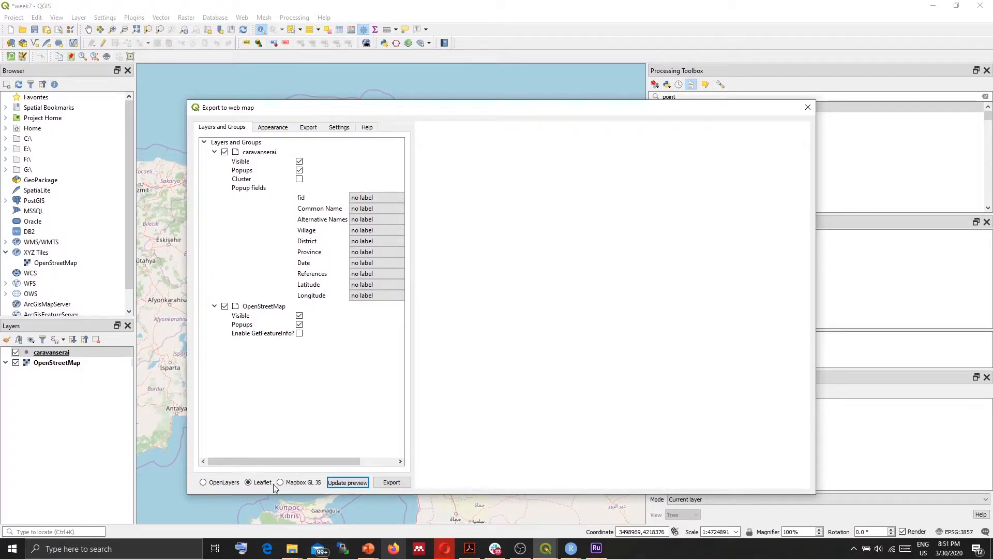
left_click(259, 152)
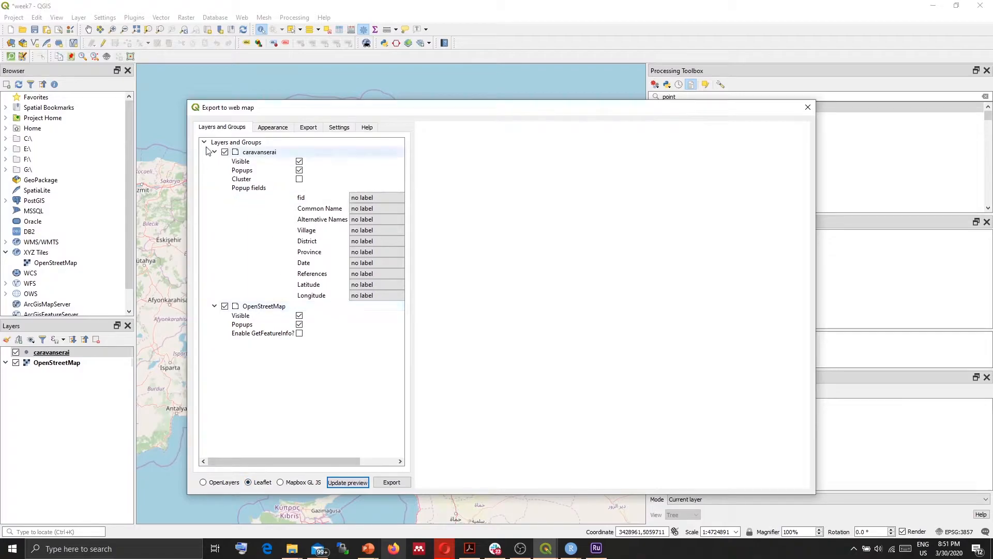
left_click(214, 152)
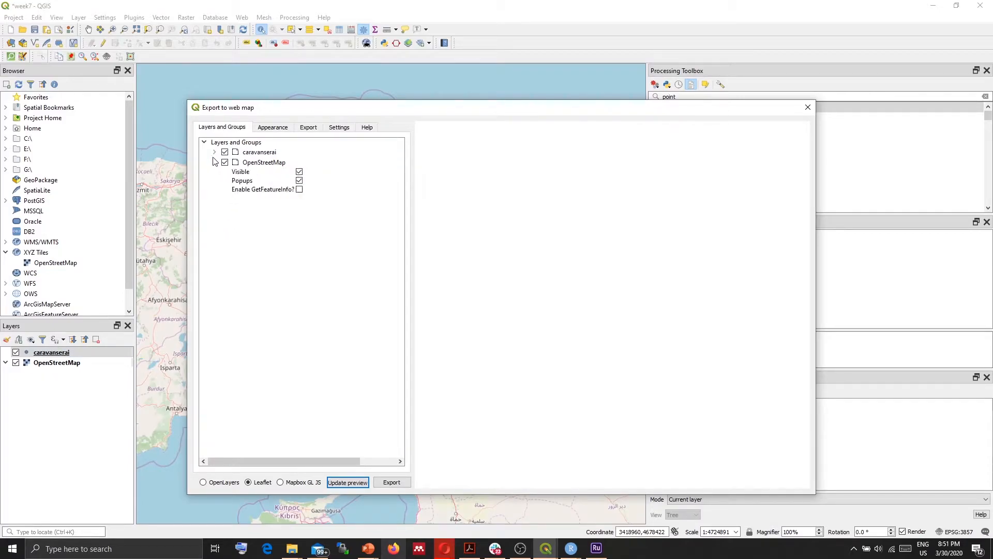
- Give the Common Name and References popup fields inline labels, then move to Appearance settings
left_click(214, 152)
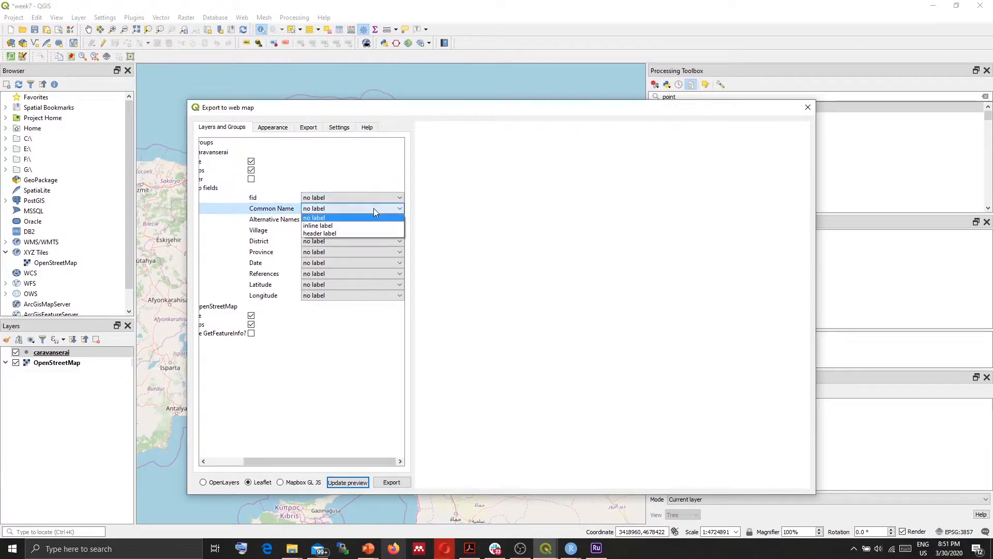
left_click(318, 226)
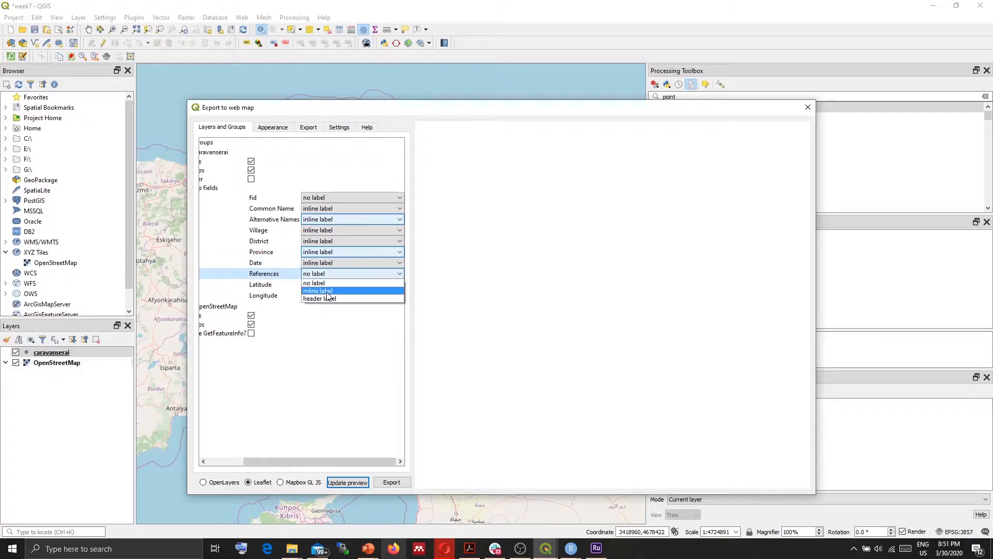
left_click(317, 291)
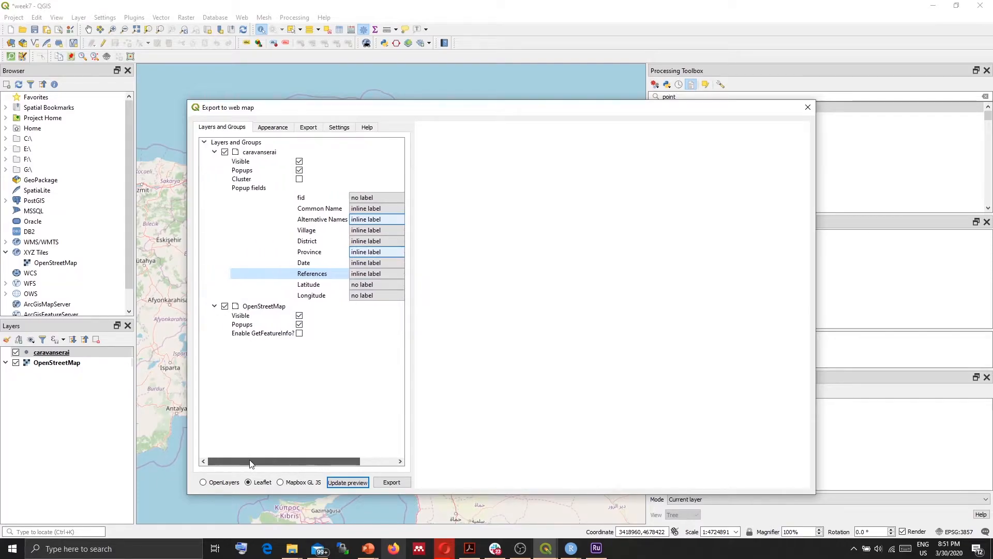
left_click(272, 127)
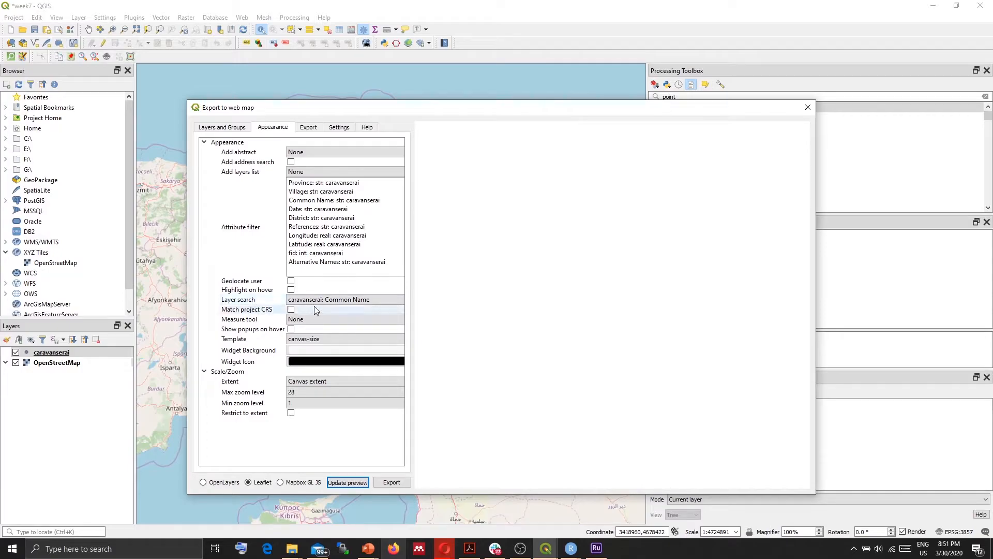
left_click(335, 299)
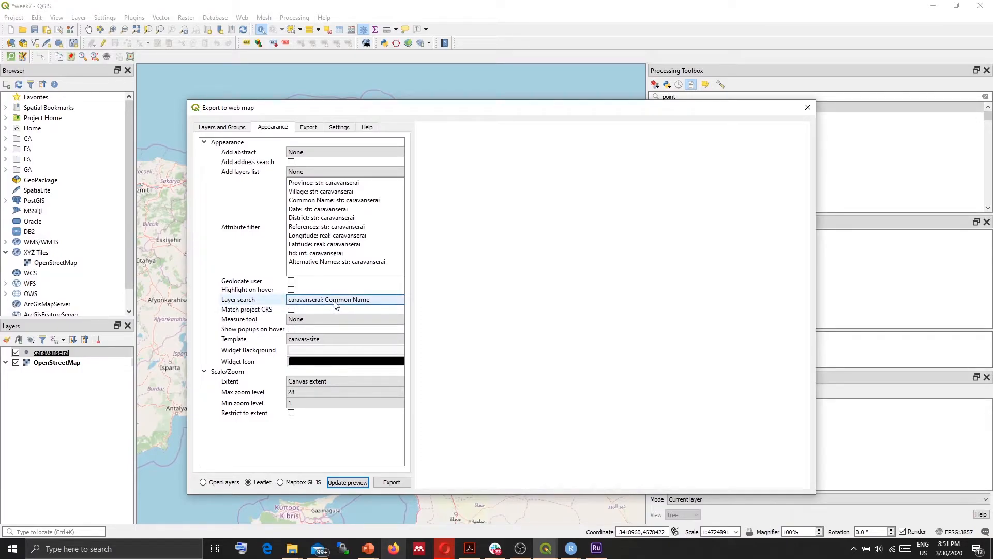
left_click(345, 319)
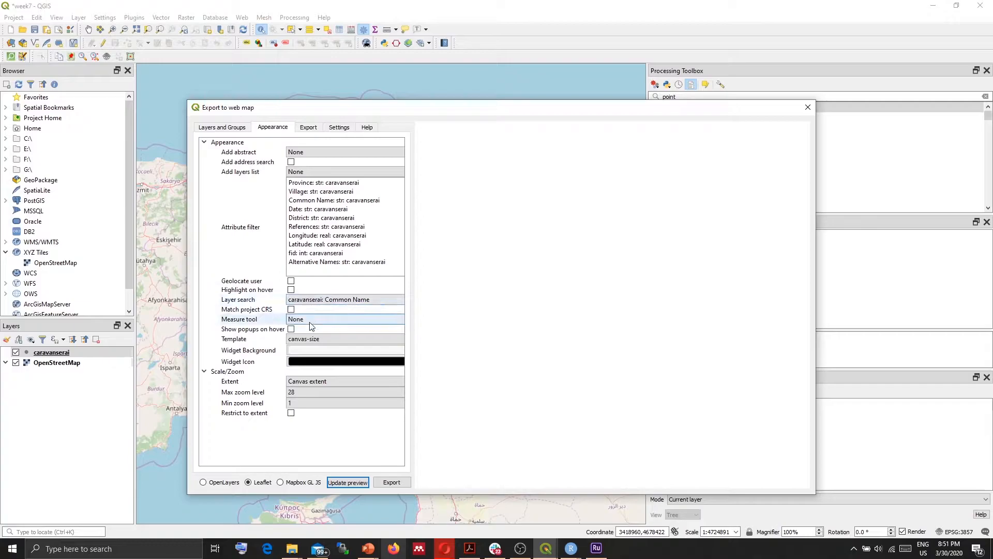
mouse_move(305, 325)
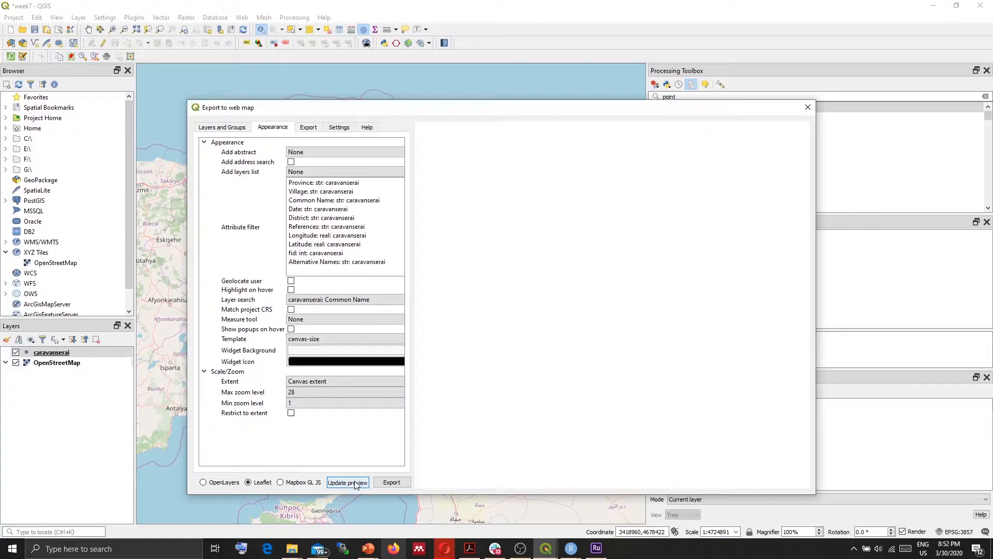
- Render the Leaflet preview of the caravanserai map and move to the Export settings
left_click(347, 482)
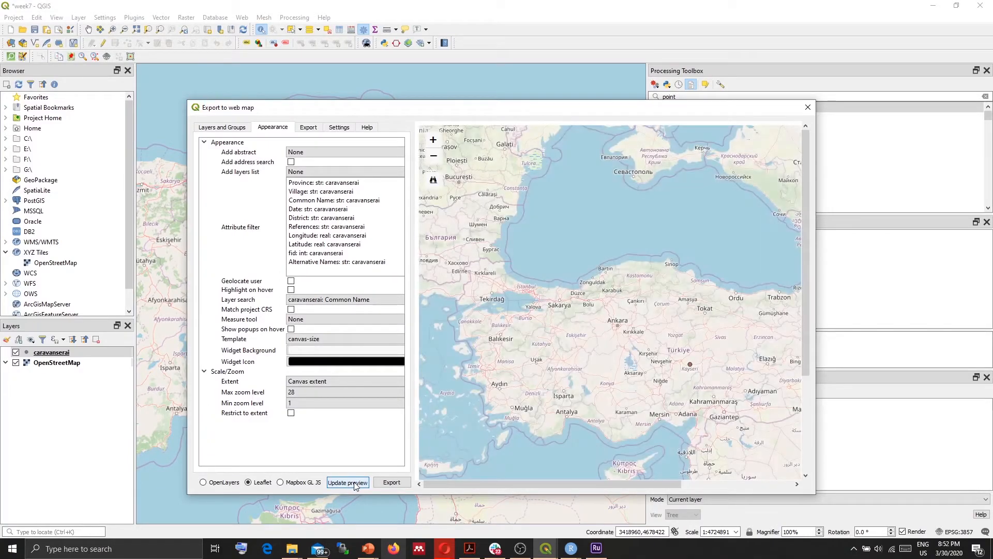
left_click(347, 482)
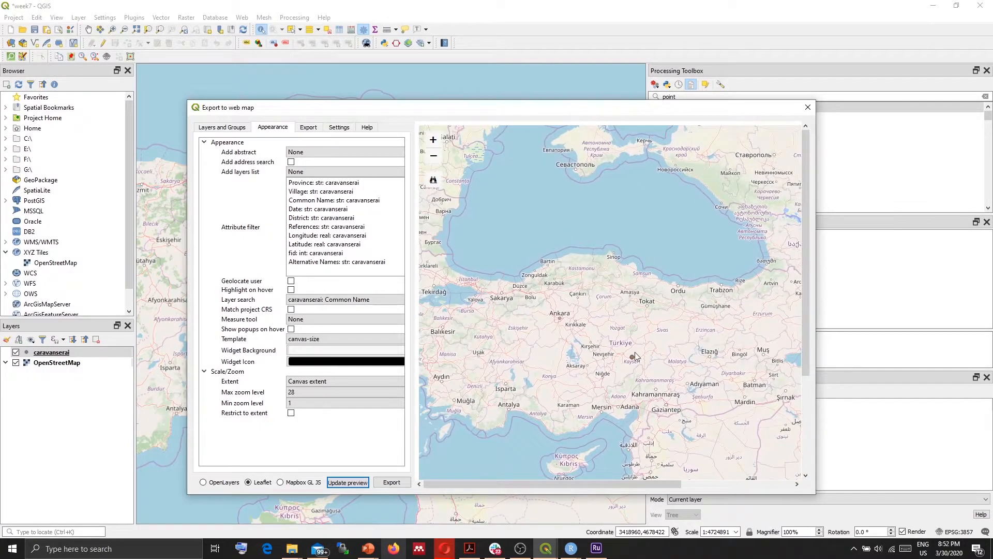
left_click(308, 128)
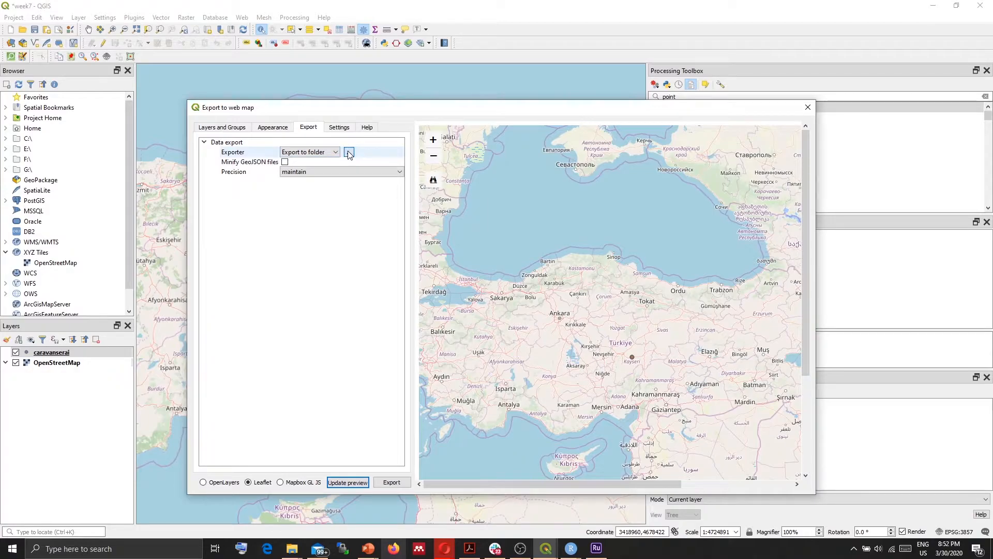
- Browse to G:\QGIS\week7 and select it as the web map export folder
left_click(347, 152)
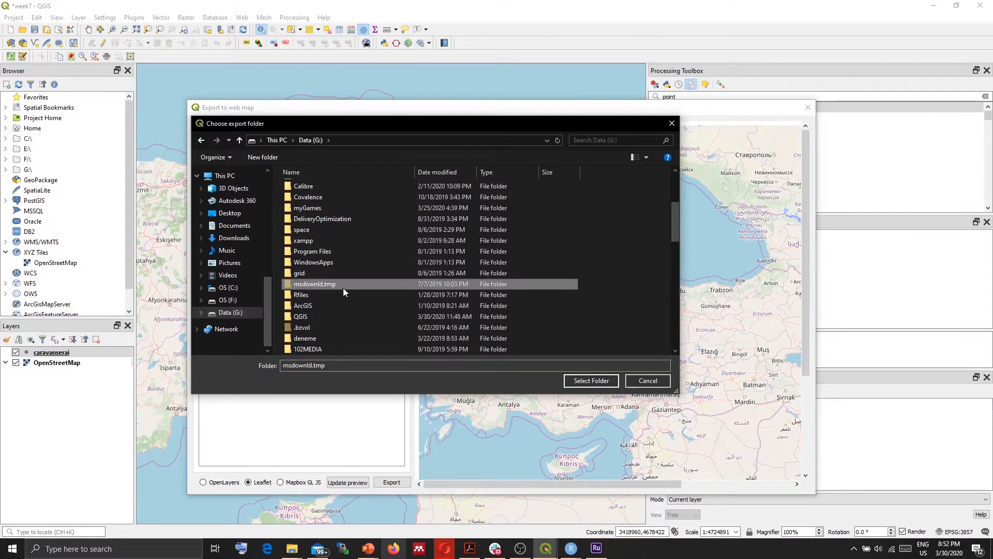
double_click(301, 316)
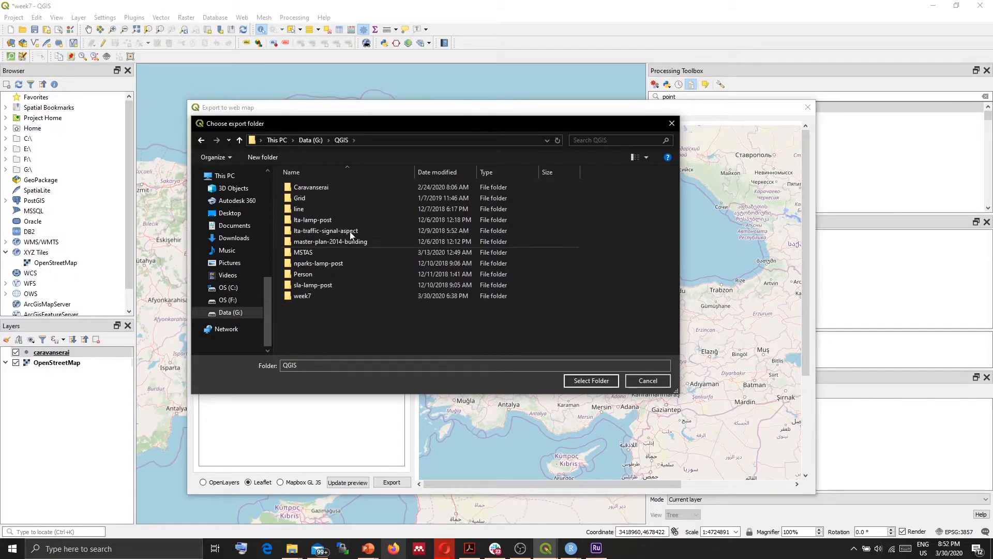
double_click(302, 295)
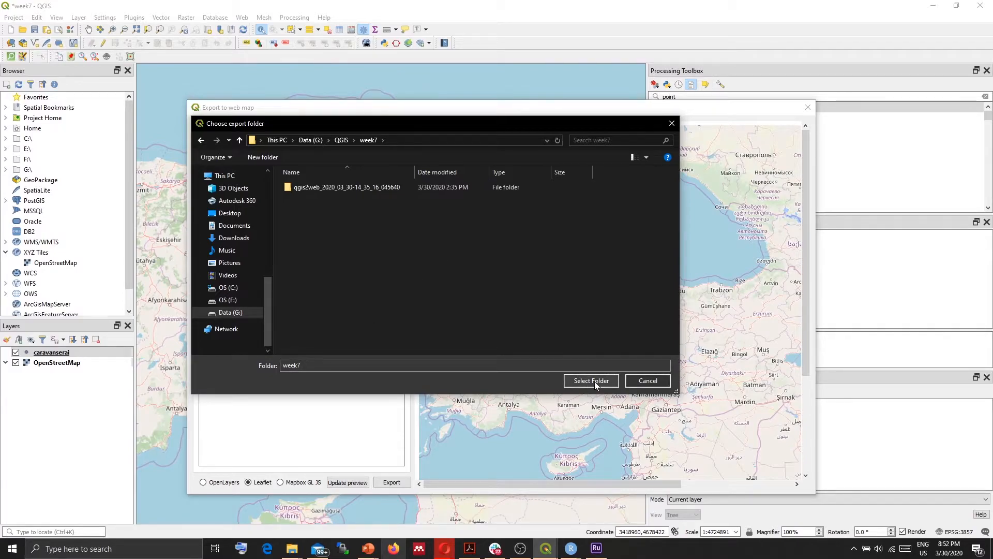
left_click(589, 380)
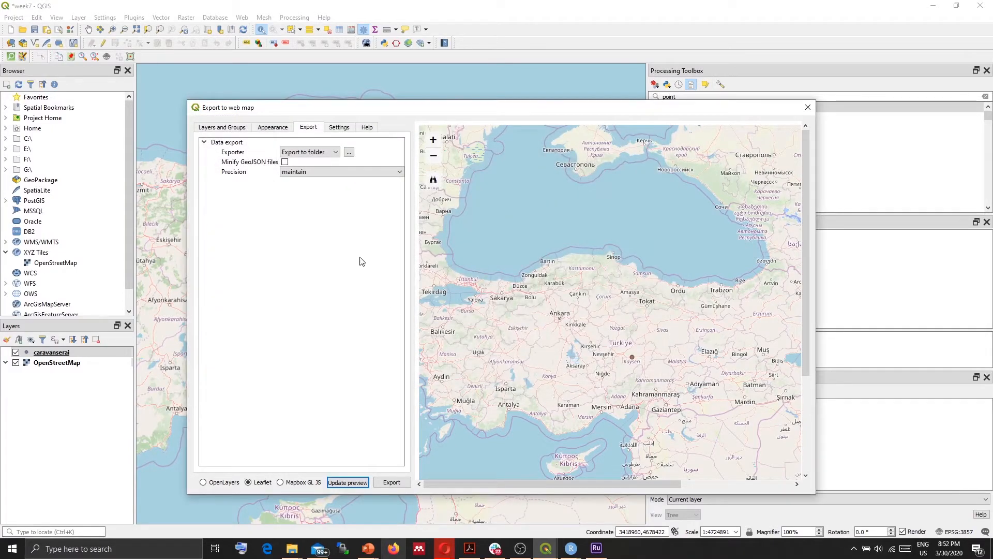
- Export the web map to week7 and view the caravanserai point in Opera
left_click(339, 128)
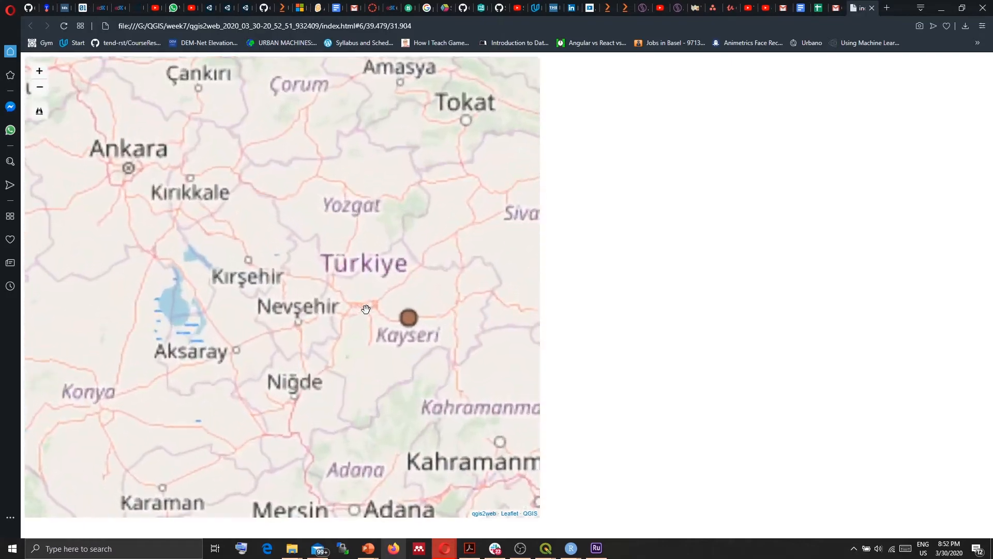
scroll("down", 3)
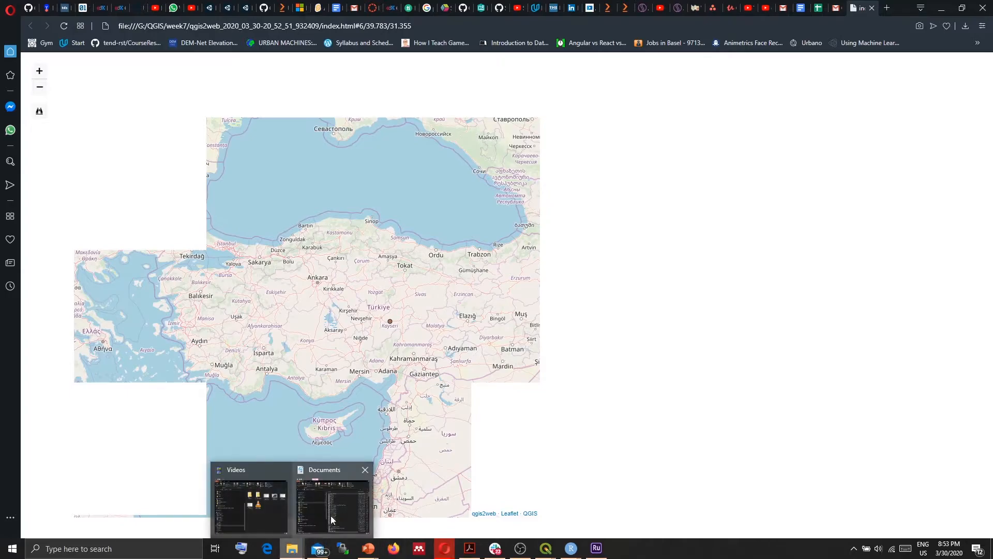
- Locate index.html in week7's newest qgis2web folder and open it with Brackets
left_click(331, 500)
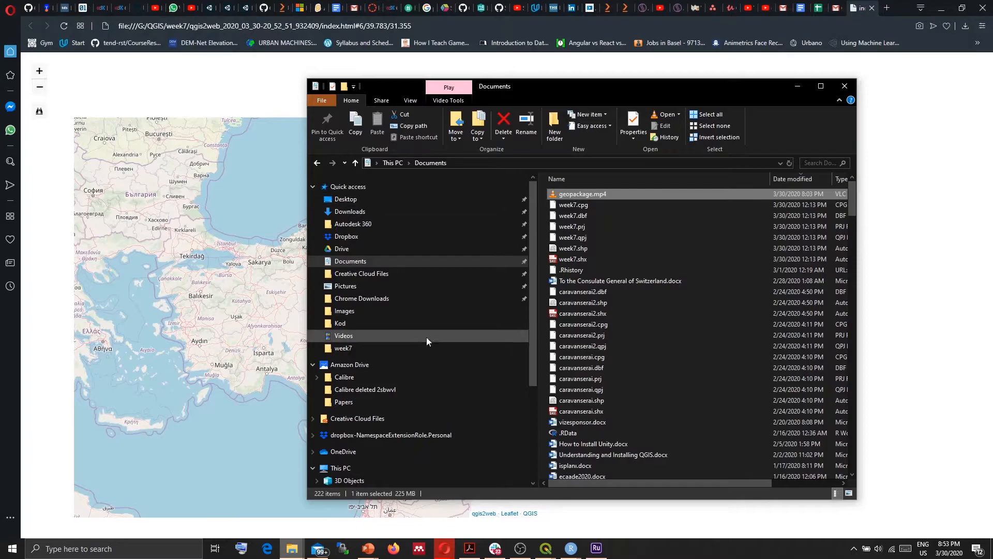
double_click(344, 347)
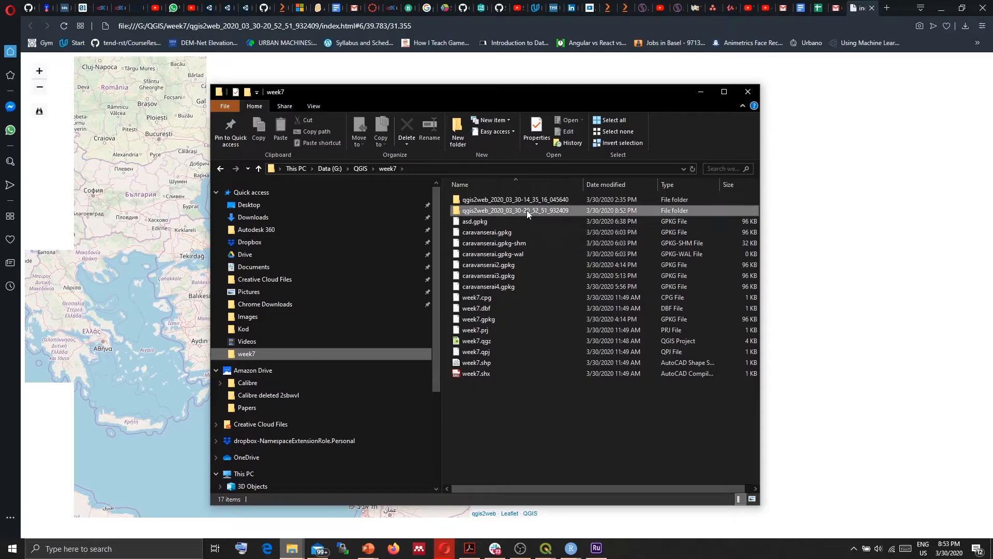
double_click(515, 210)
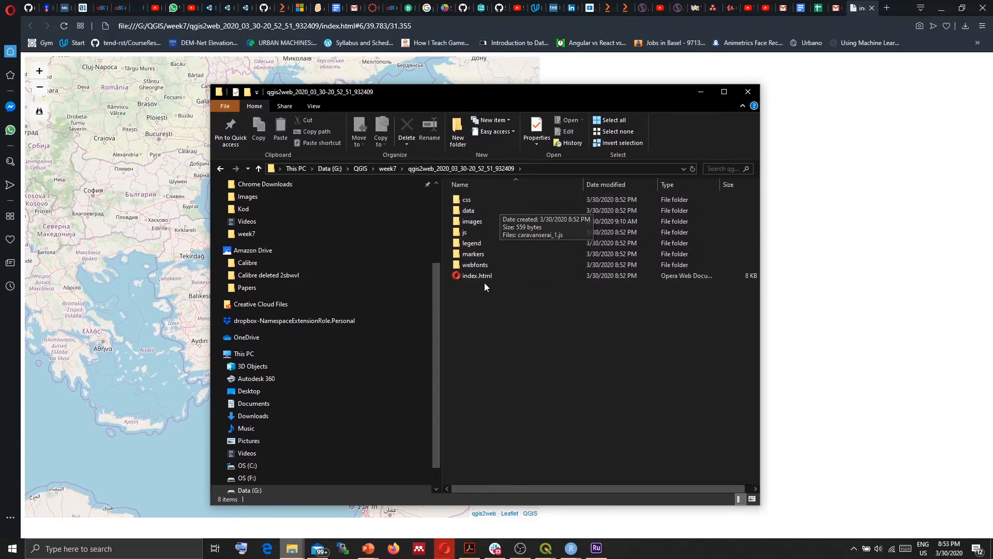
left_click(477, 274)
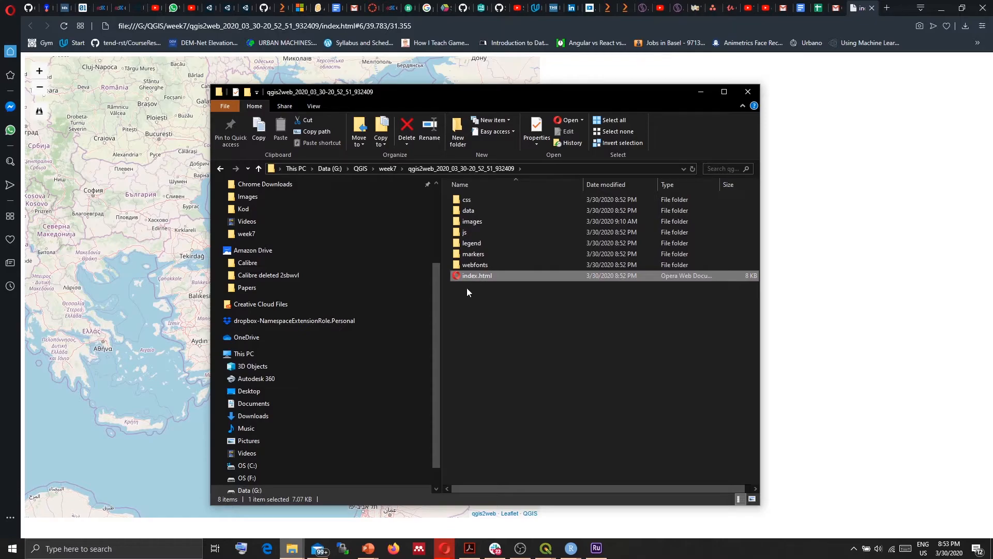
mouse_move(494, 285)
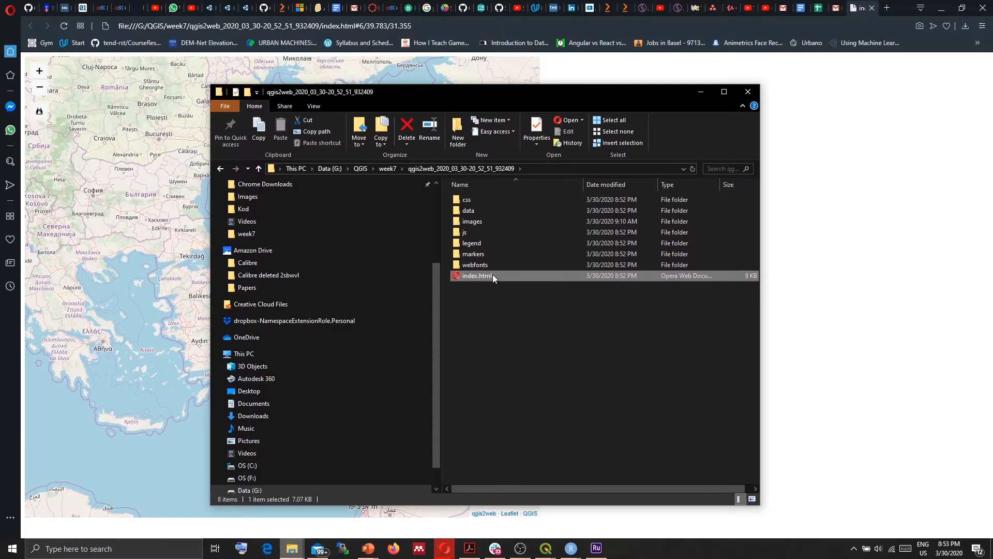
right_click(476, 276)
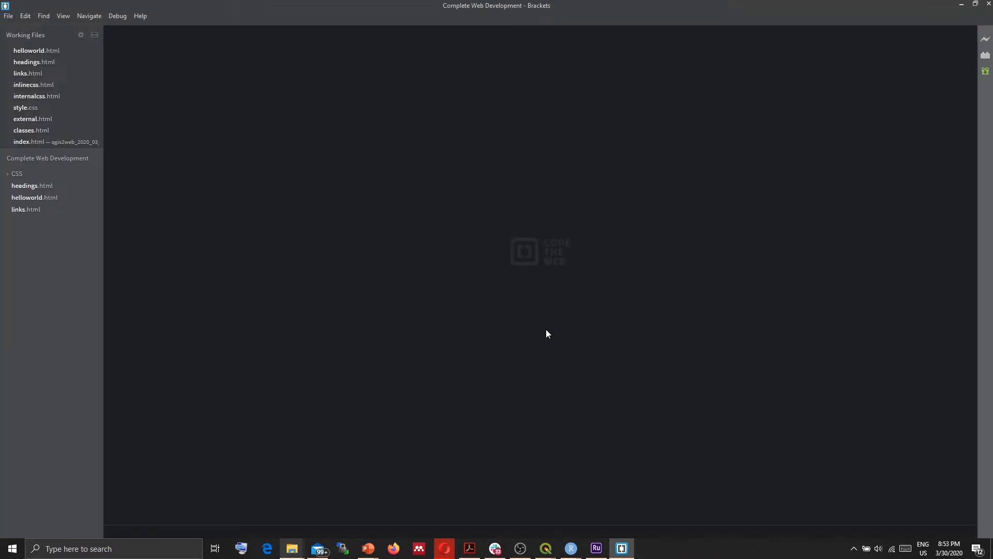
- Insert a new empty <div></div> above the map div in index.html
left_click(55, 141)
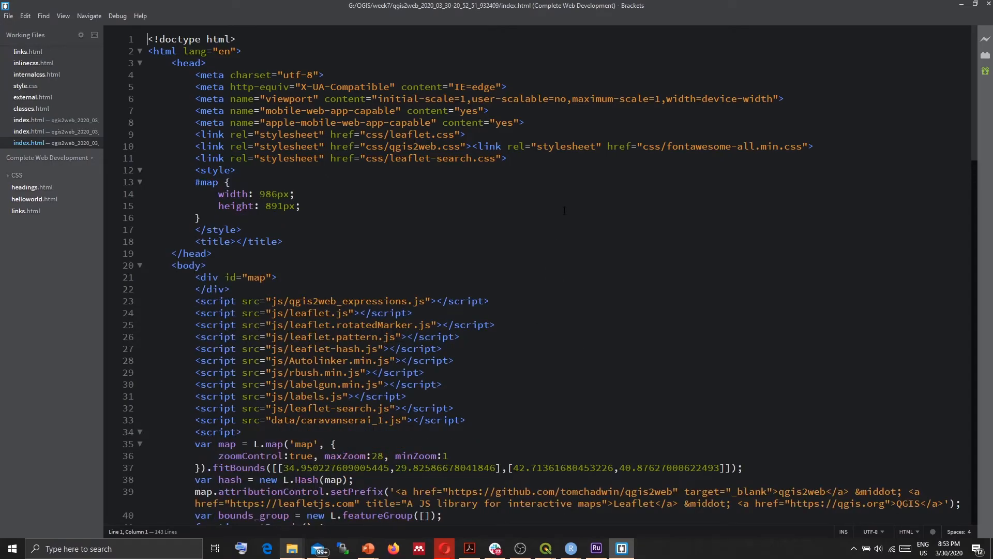
scroll("down", 3)
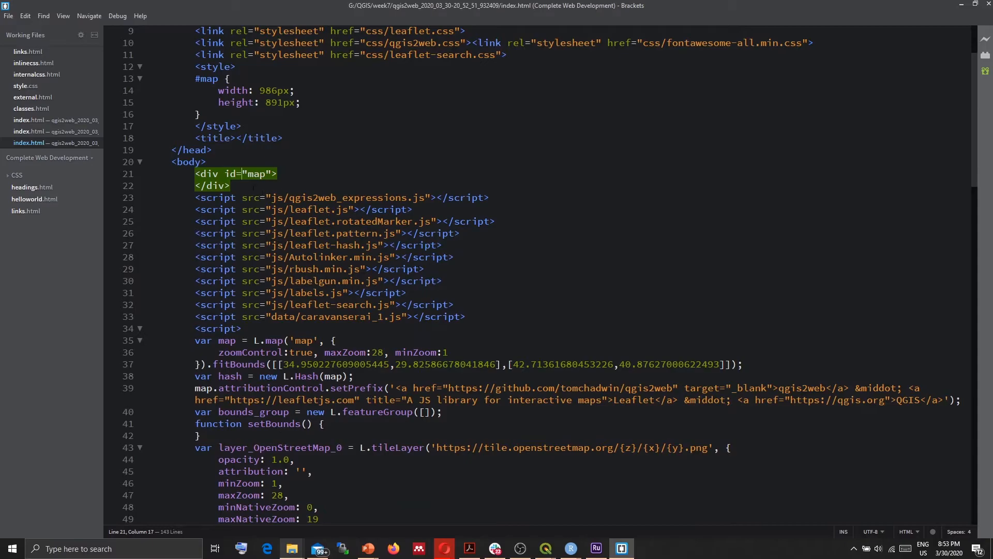
scroll("up", 3)
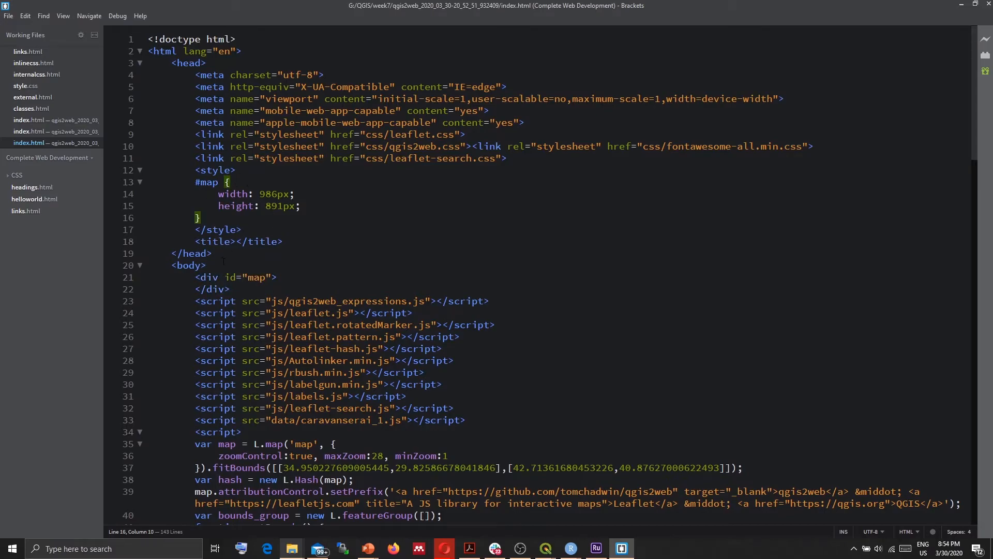
key("enter")
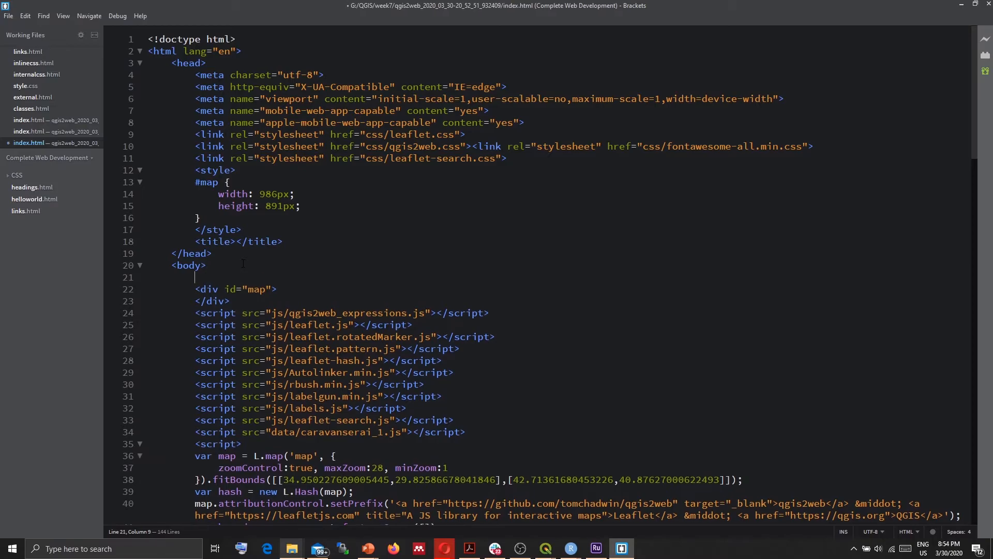
type("<div")
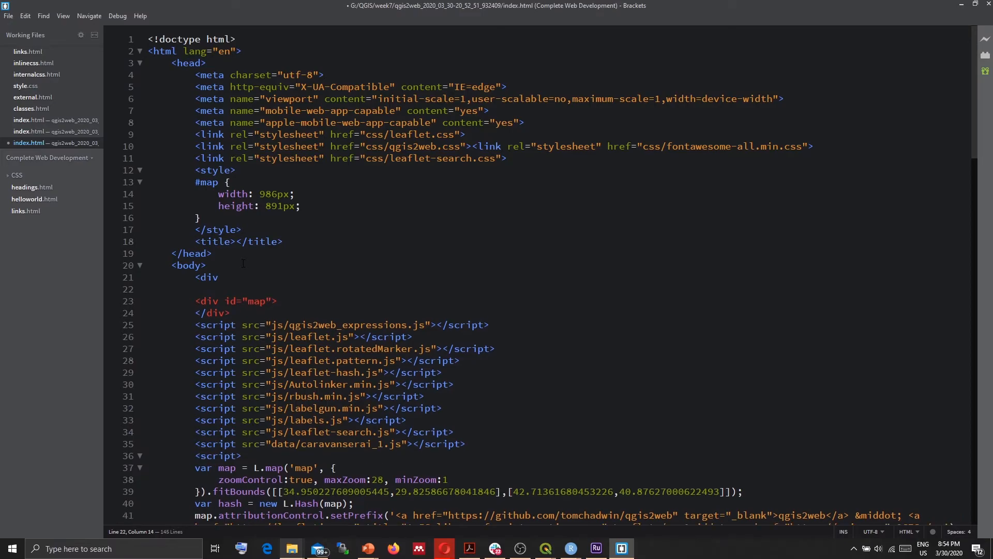
left_click(218, 289)
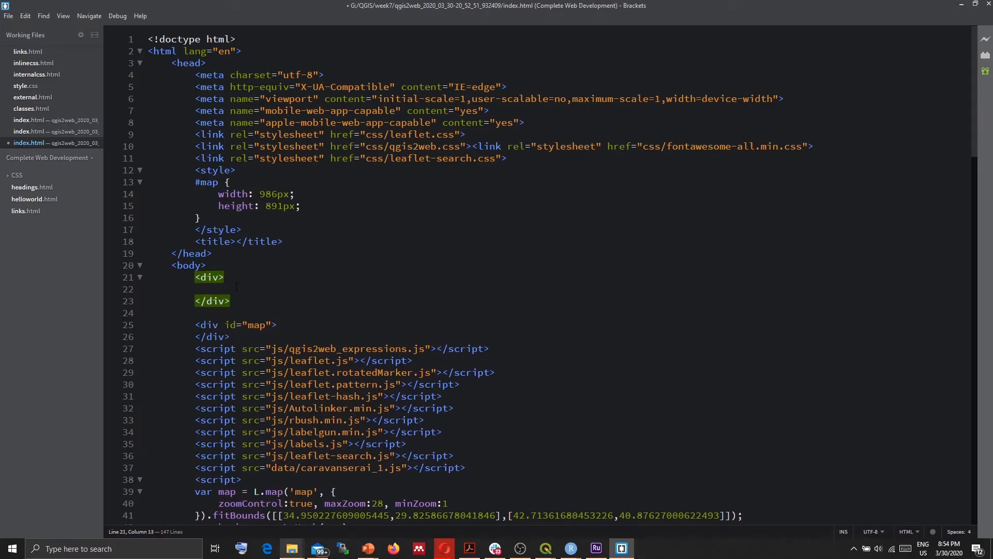
- Set the div id to "story" with paragraph 'Here is my map showing my Caravanserai data.'
type("id=")
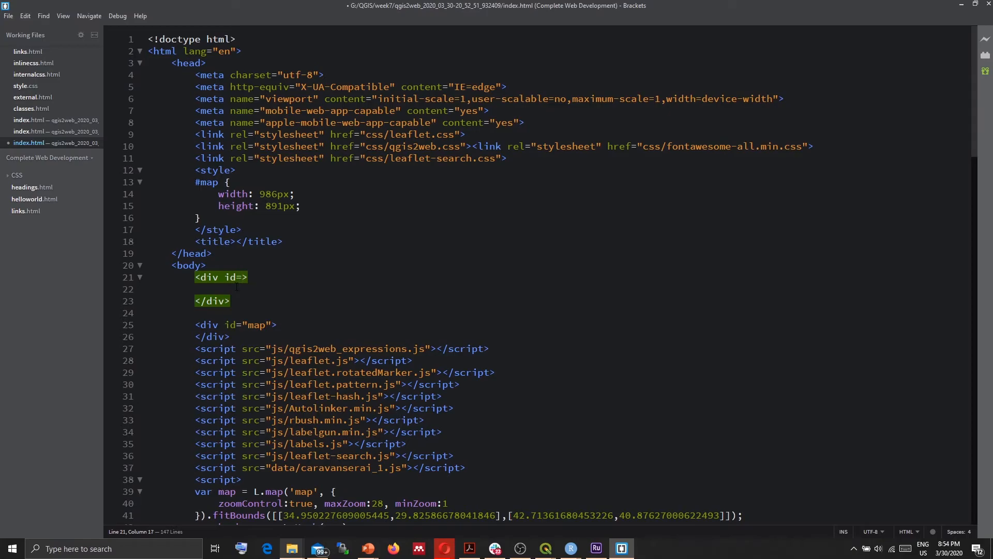
type("story\"")
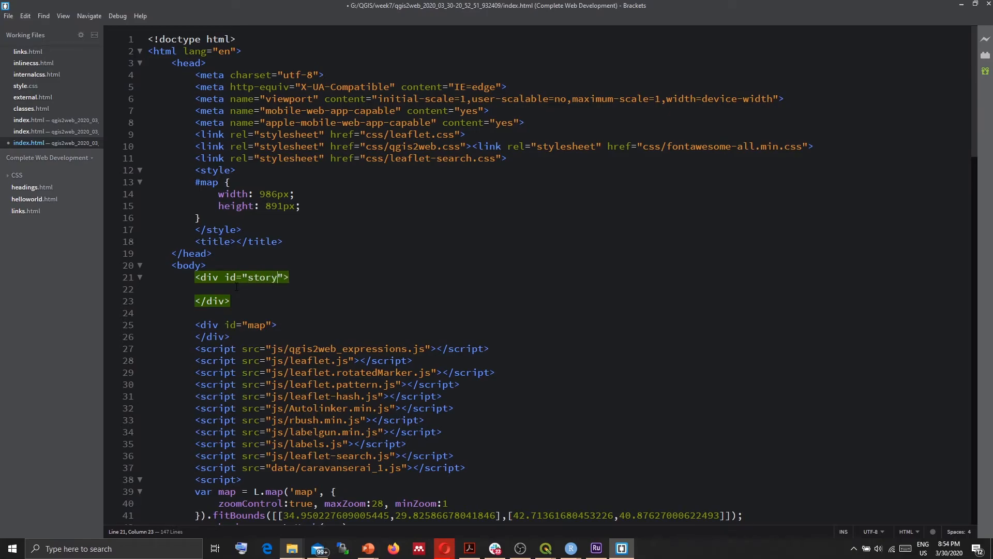
type("<p></p>")
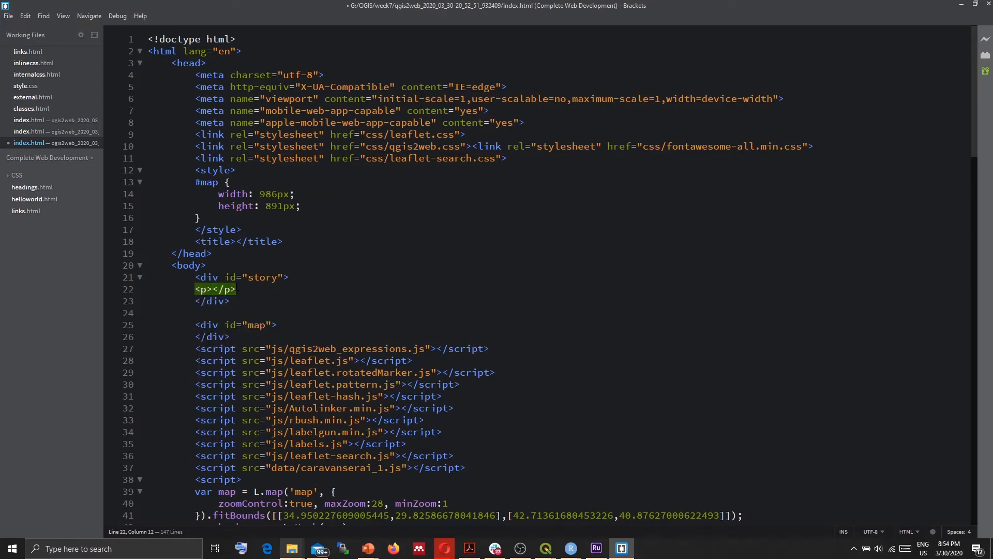
type("Here")
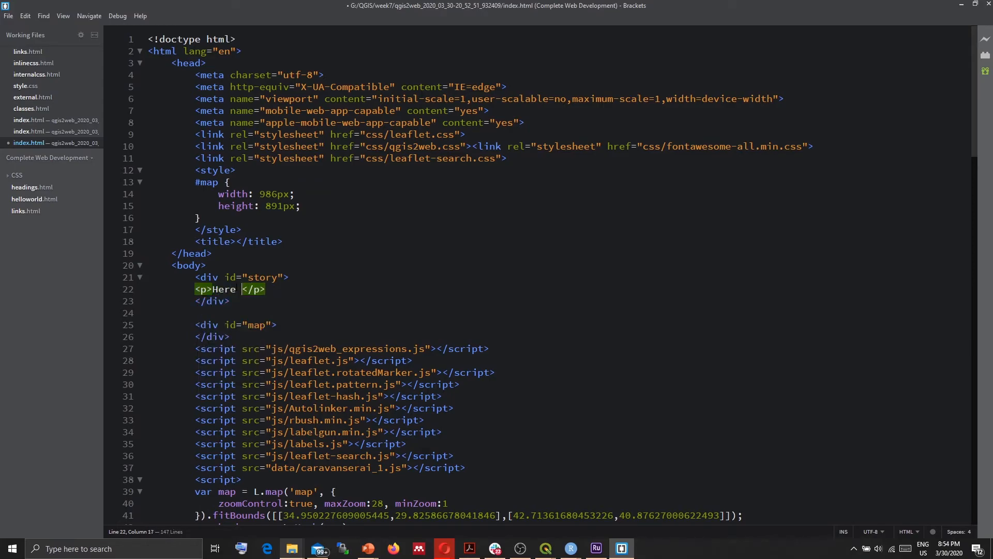
type("is my map wt")
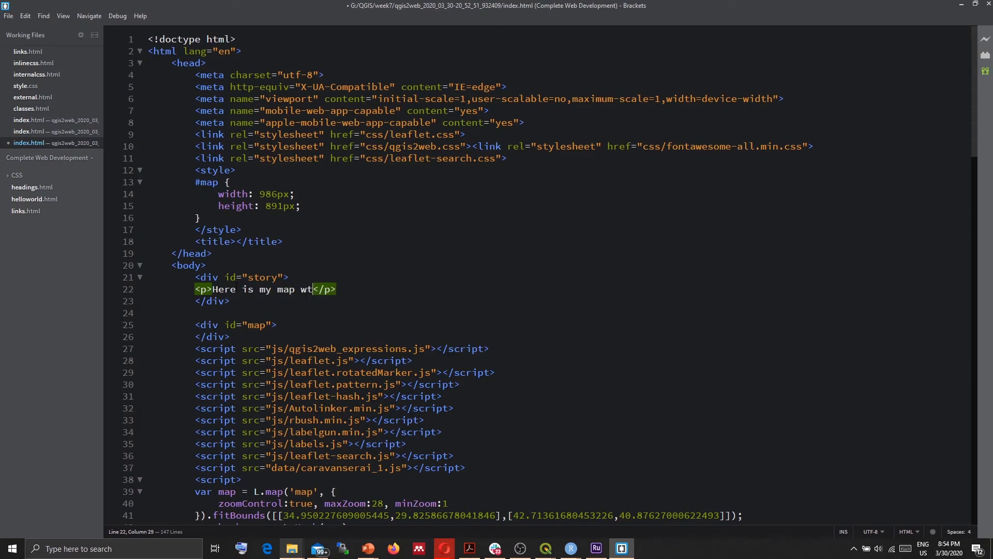
type("ith")
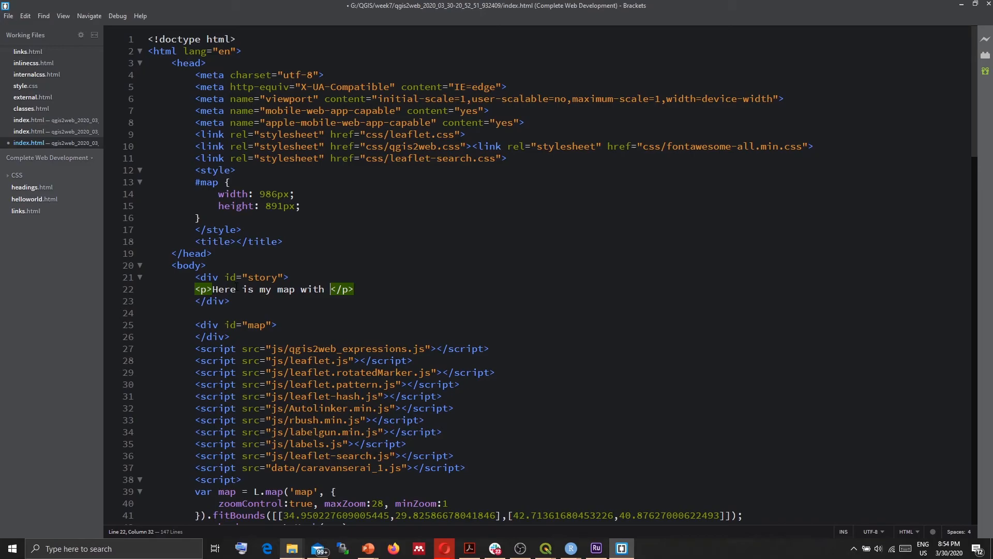
type("showi")
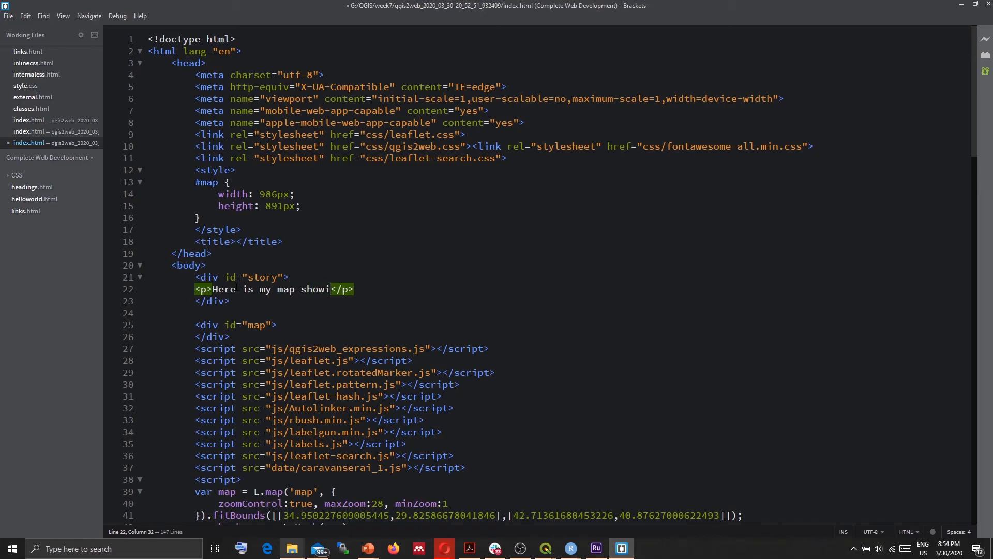
type("ng my Carav")
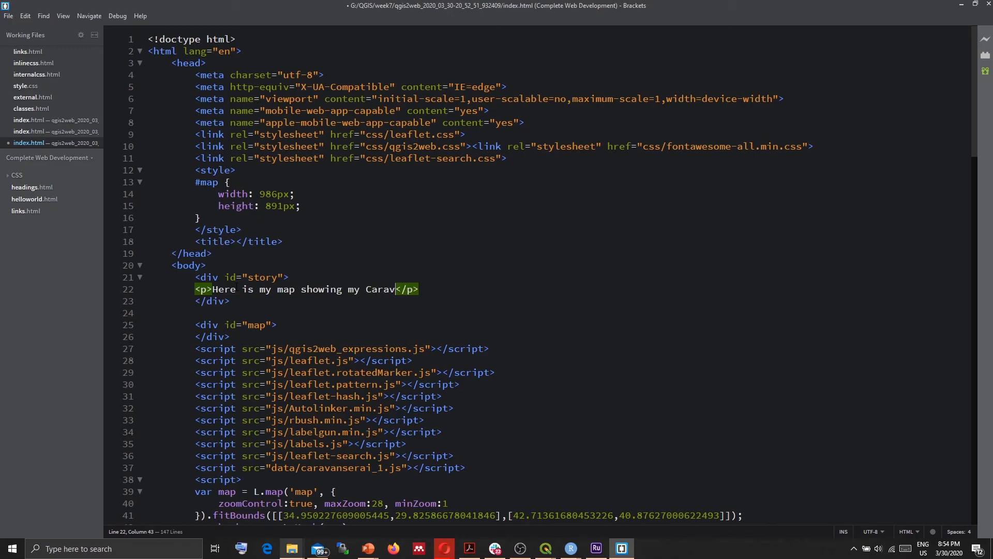
type("anserai")
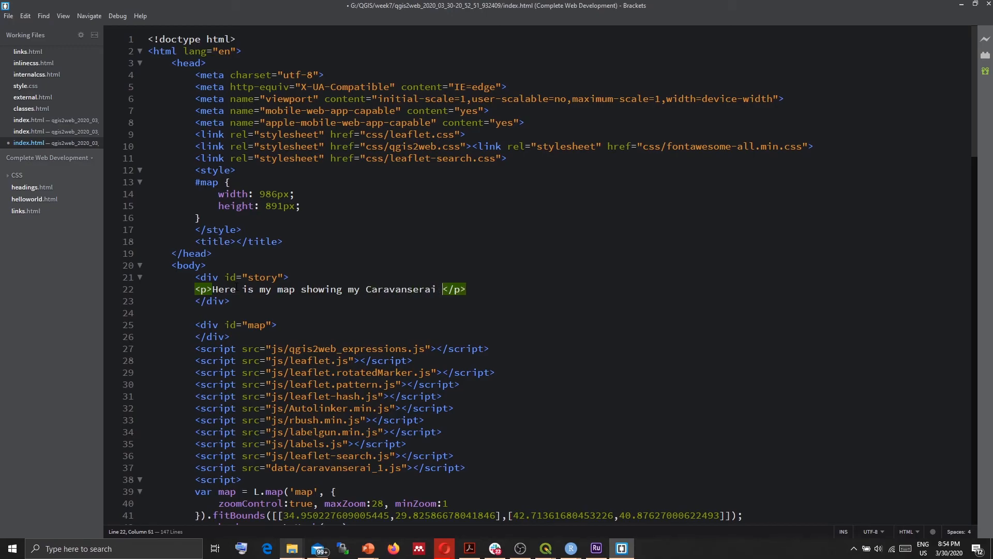
type("data.")
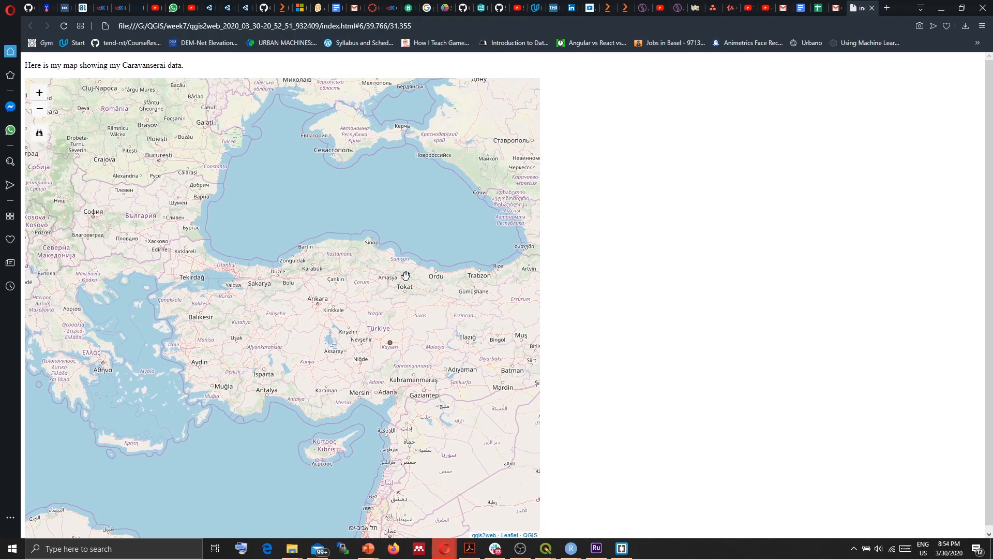
mouse_move(452, 316)
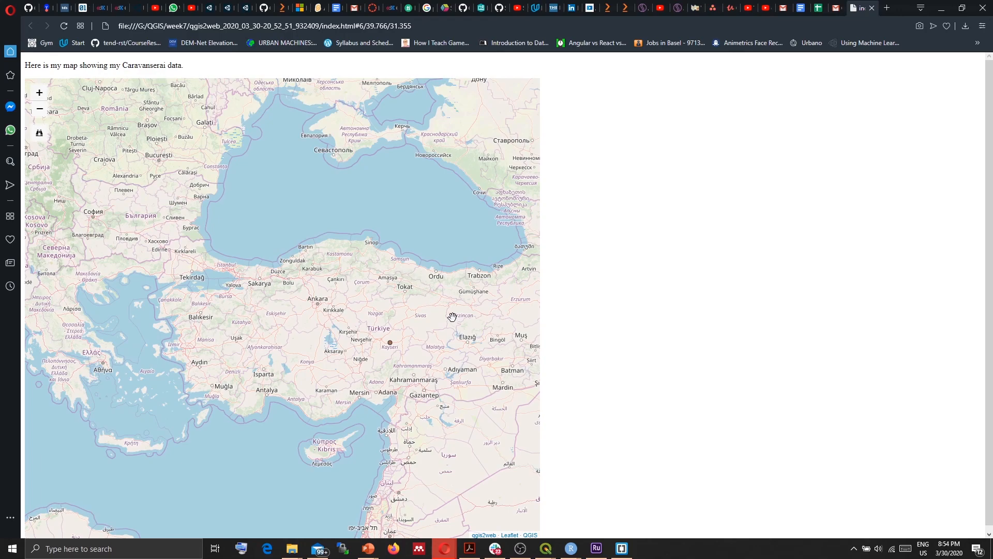